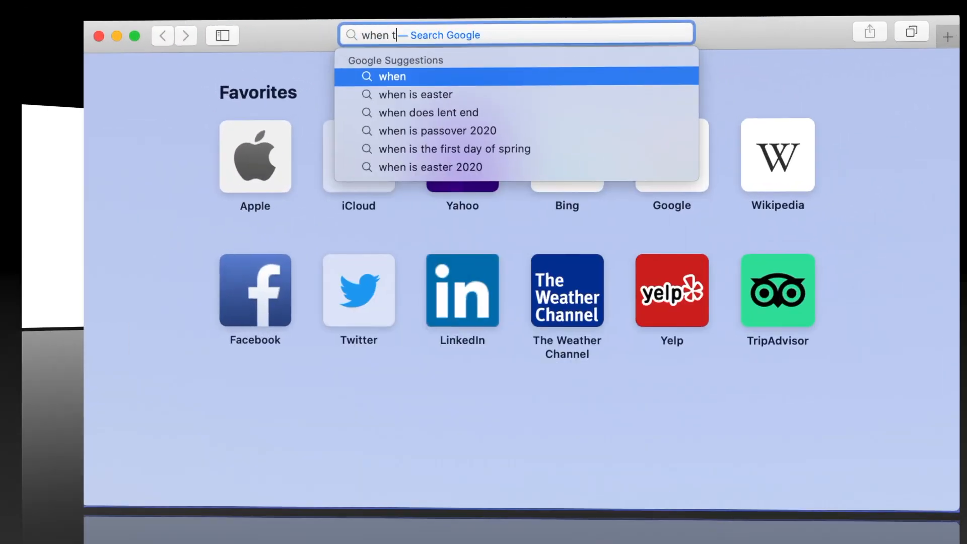
- Search Google for when to plant vegetables in CT and view Garden.org's Hartford planting table
type("o plant vegetables in ct")
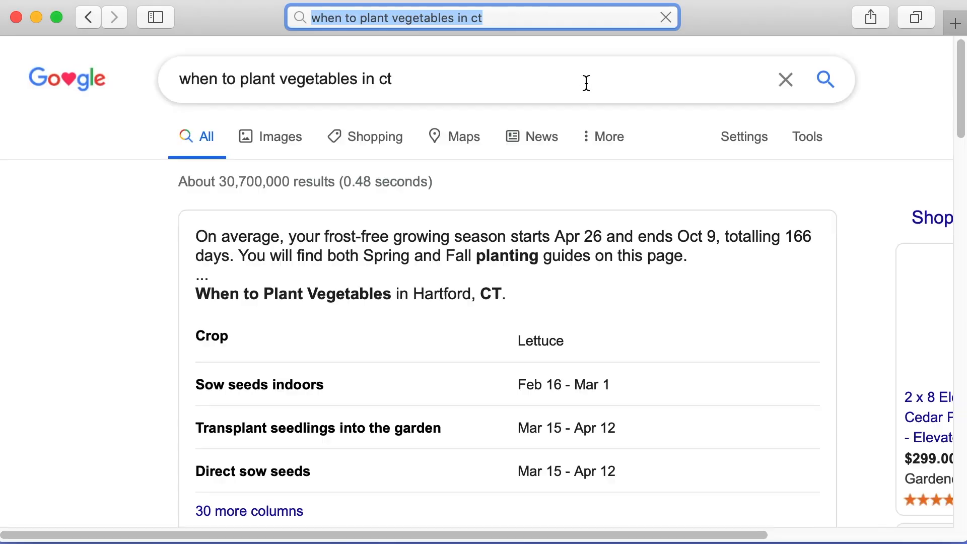
scroll("down", 3)
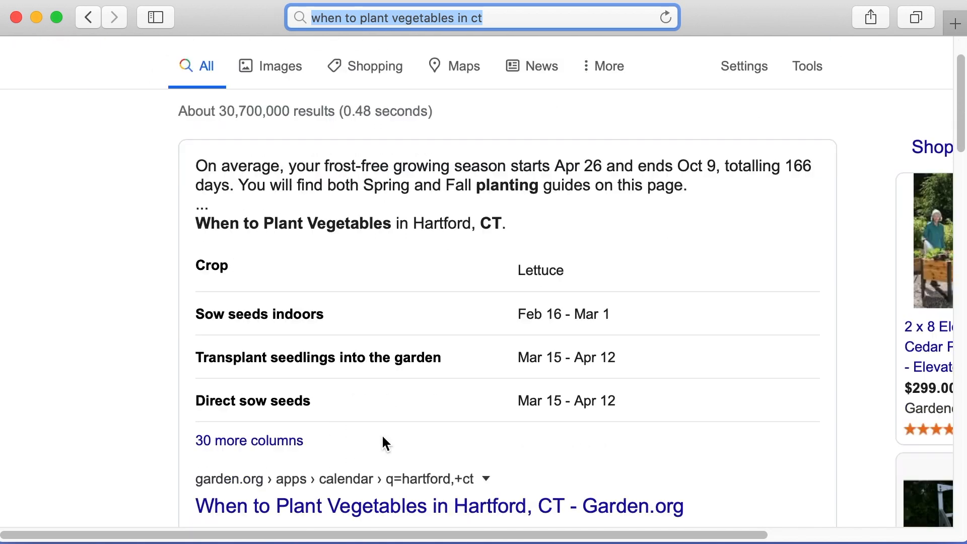
left_click(438, 505)
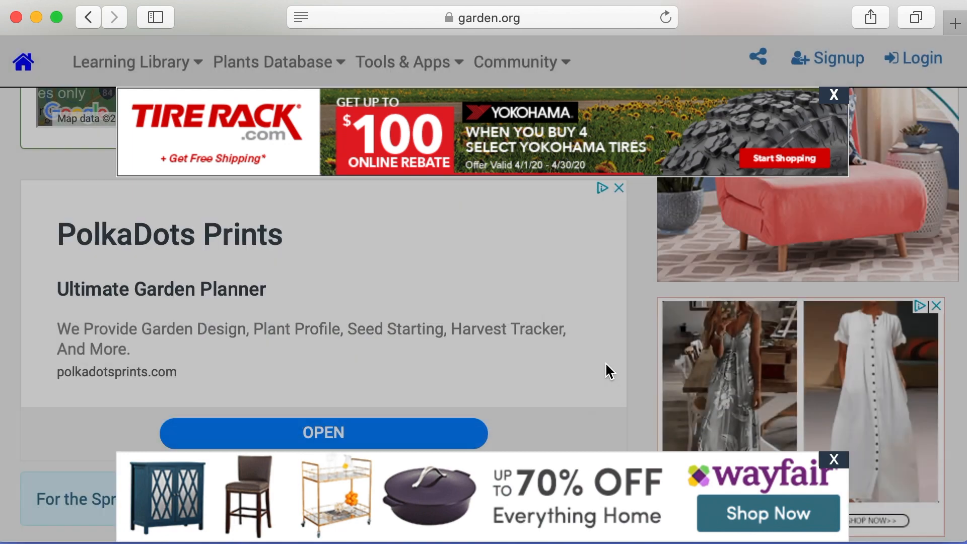
scroll("down", 3)
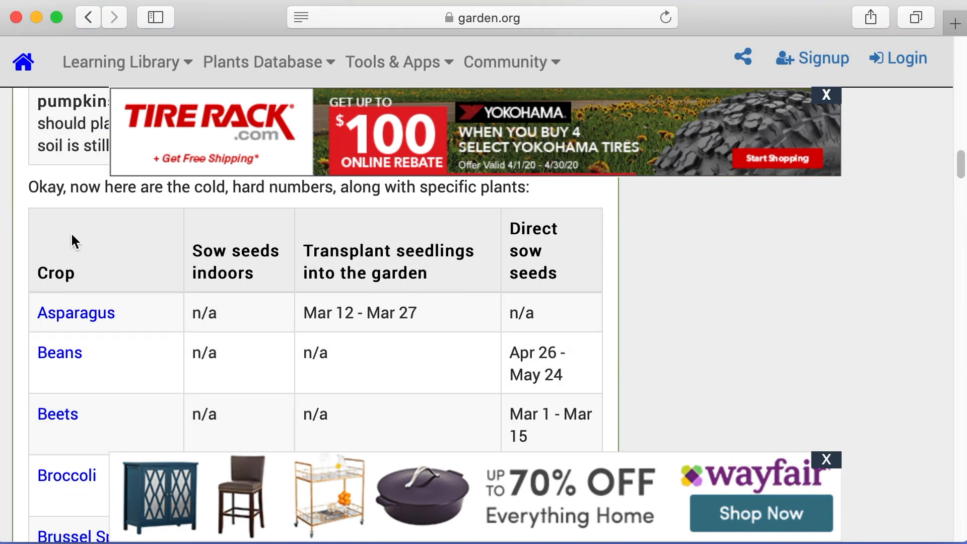
scroll("down", 3)
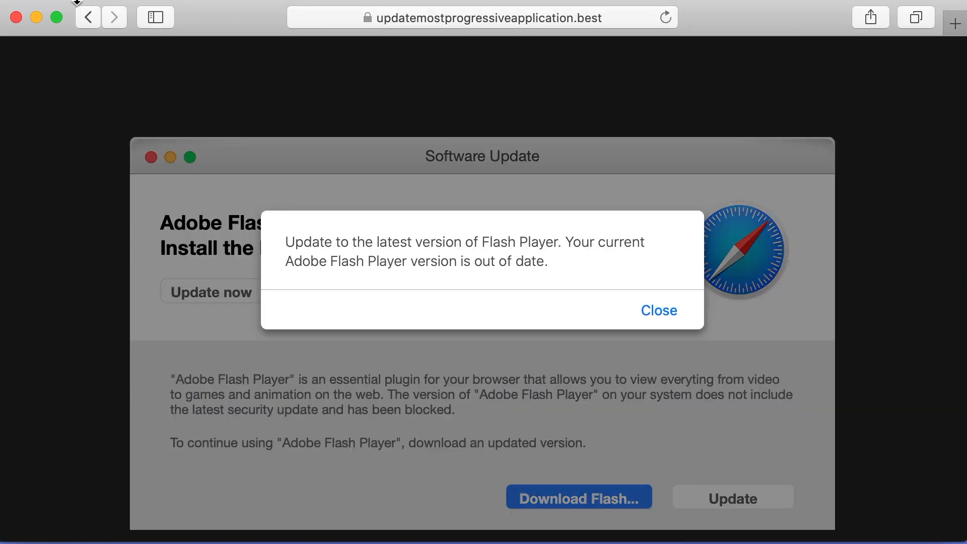
mouse_move(868, 356)
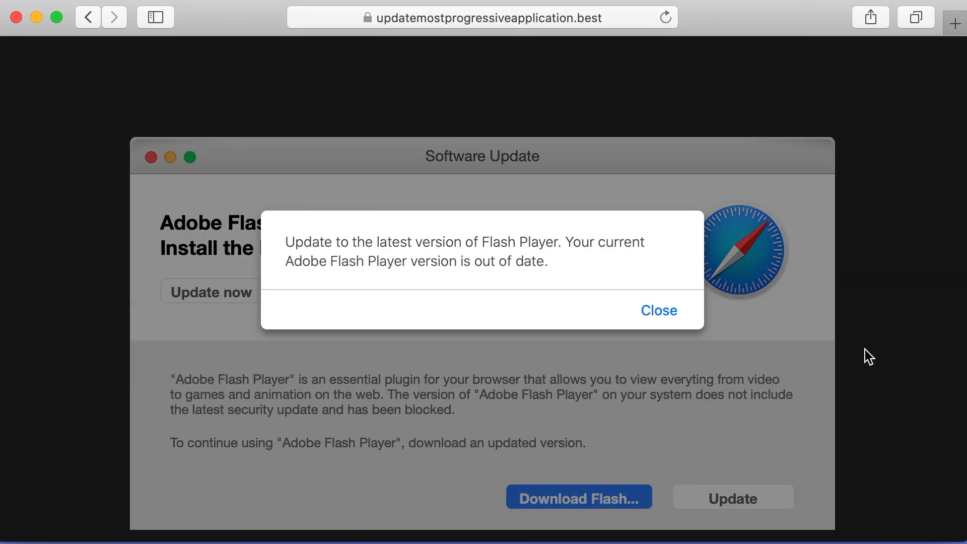
mouse_move(692, 331)
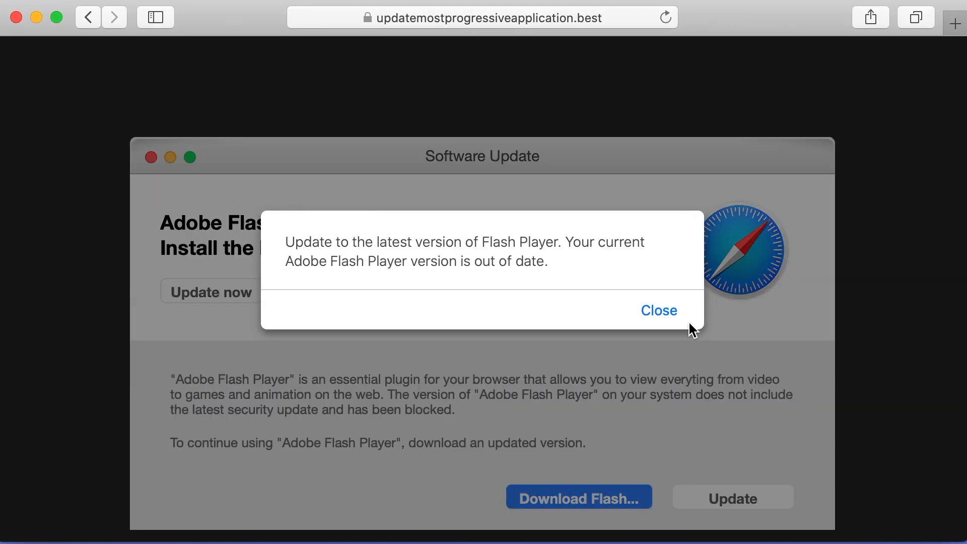
mouse_move(671, 317)
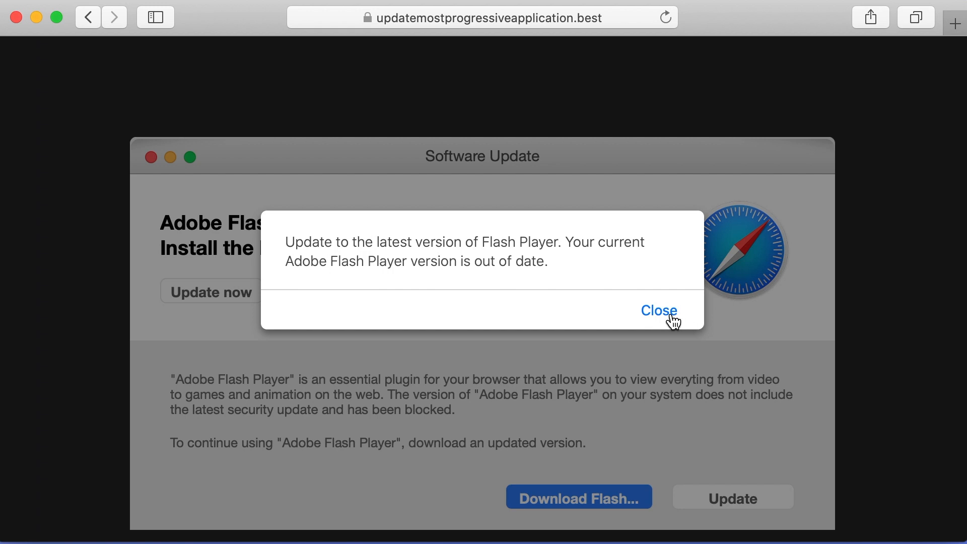
- Dismiss the fake site's Flash Player out-of-date alert
left_click(659, 311)
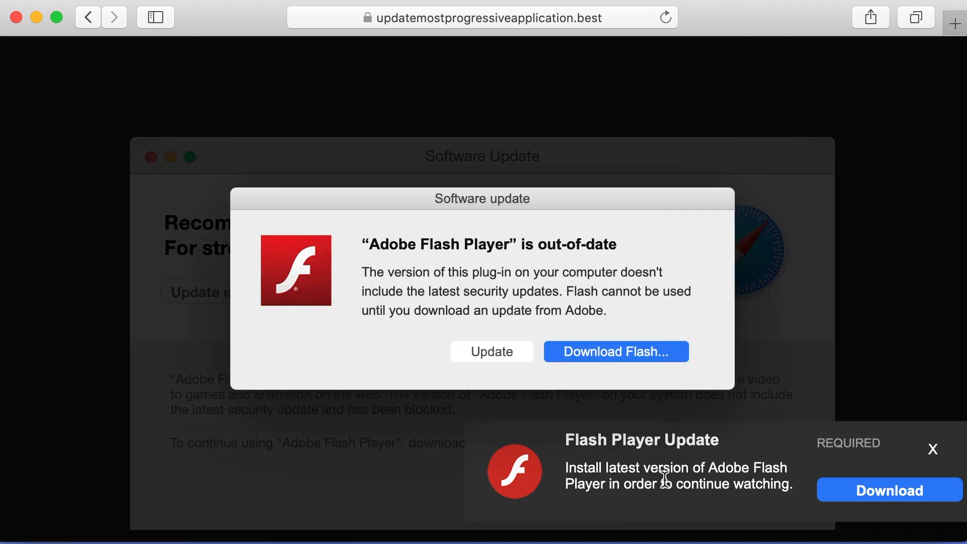
mouse_move(232, 29)
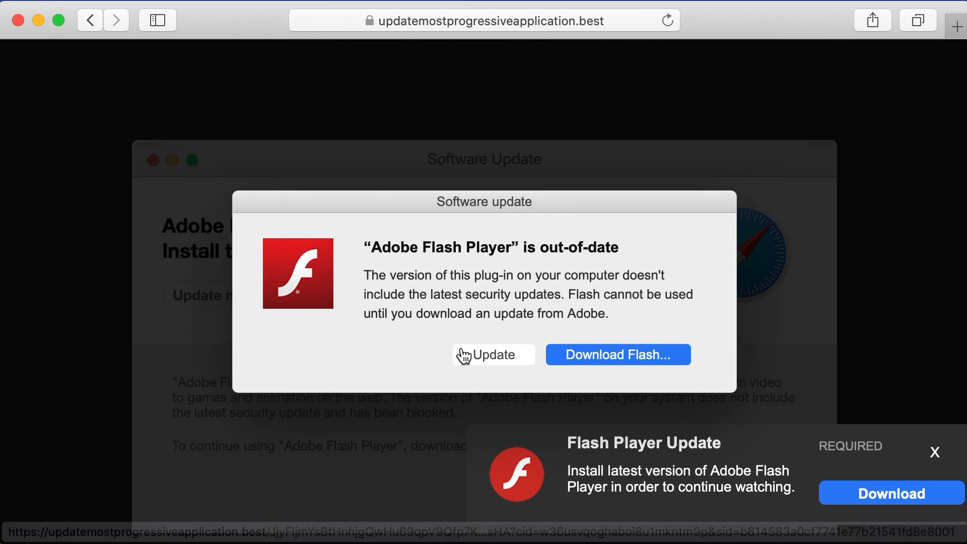
mouse_move(489, 362)
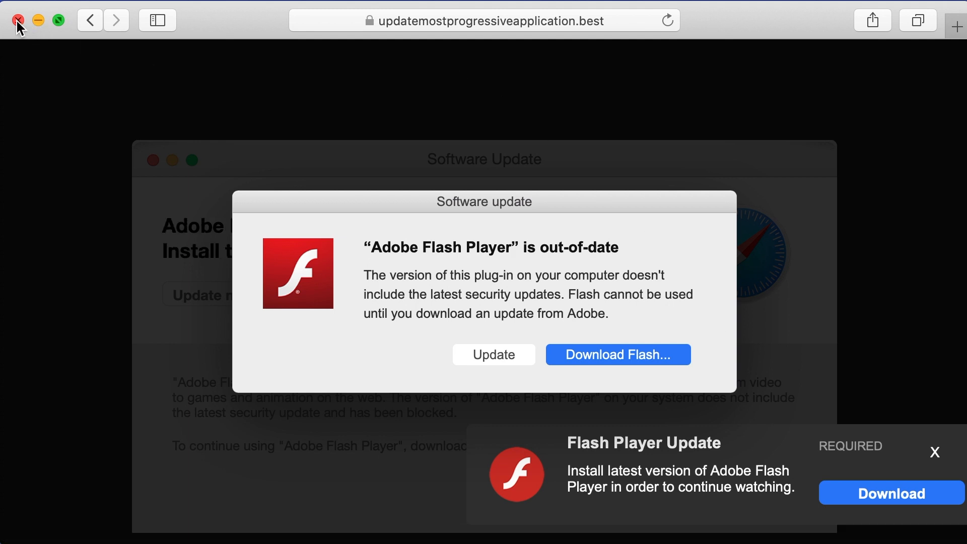
- Close the scam window and browse the genuine get.adobe.com Flash Player download page
left_click(17, 20)
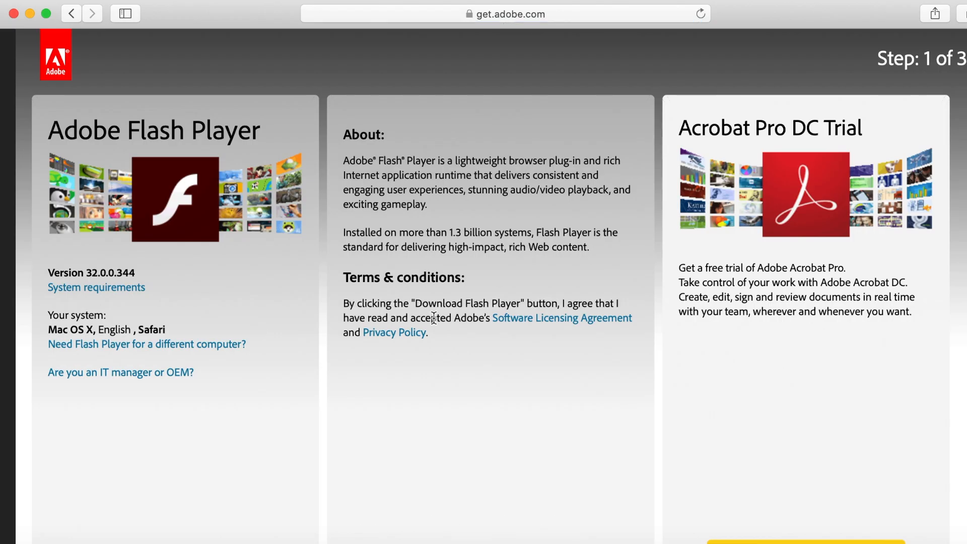
scroll("down", 3)
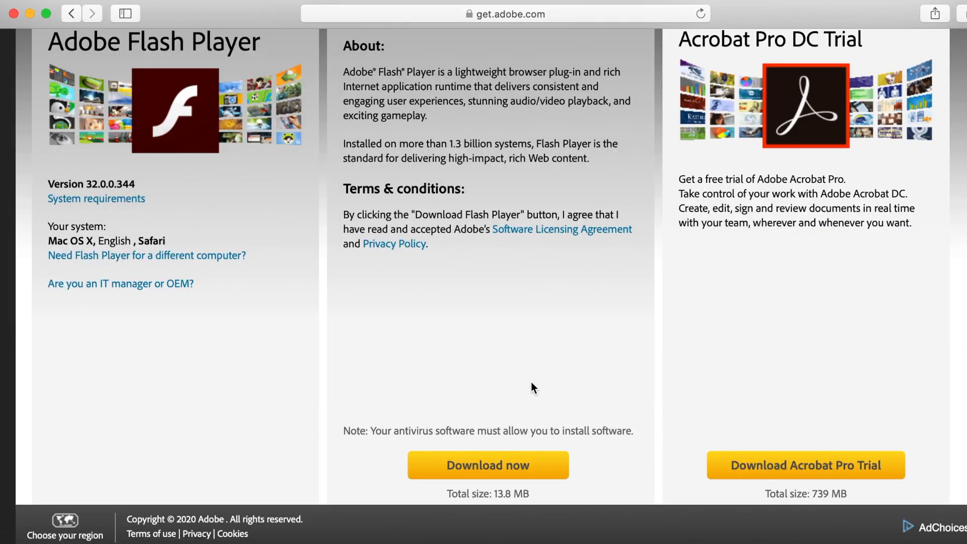
mouse_move(497, 463)
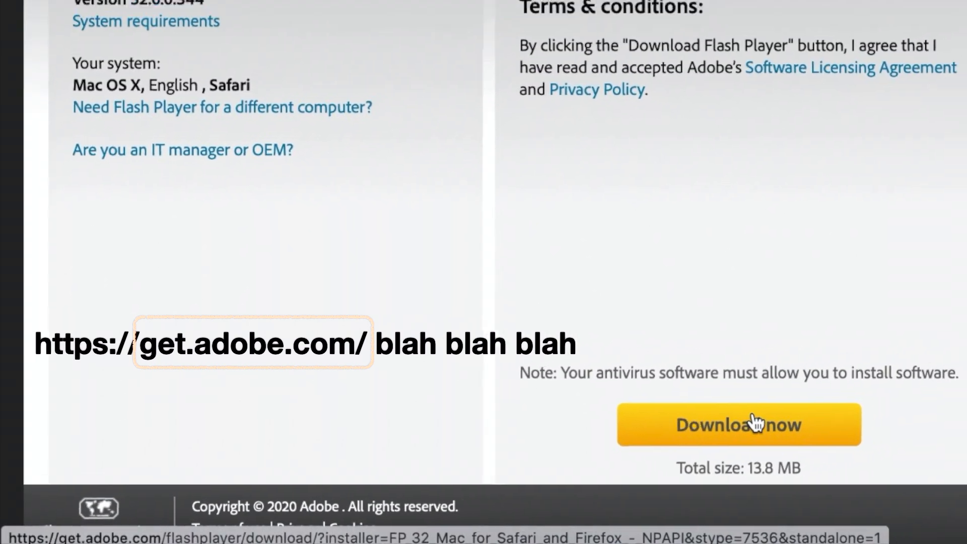
scroll("up", 3)
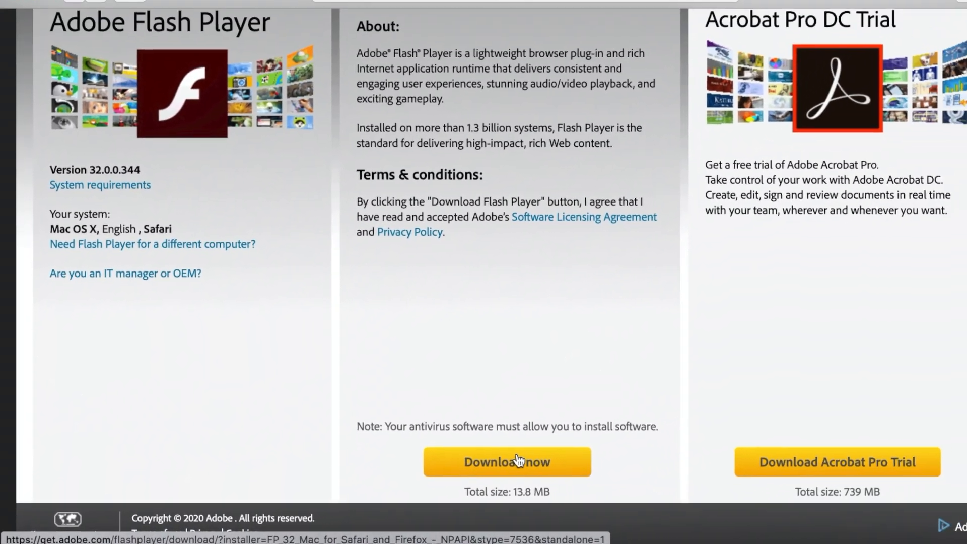